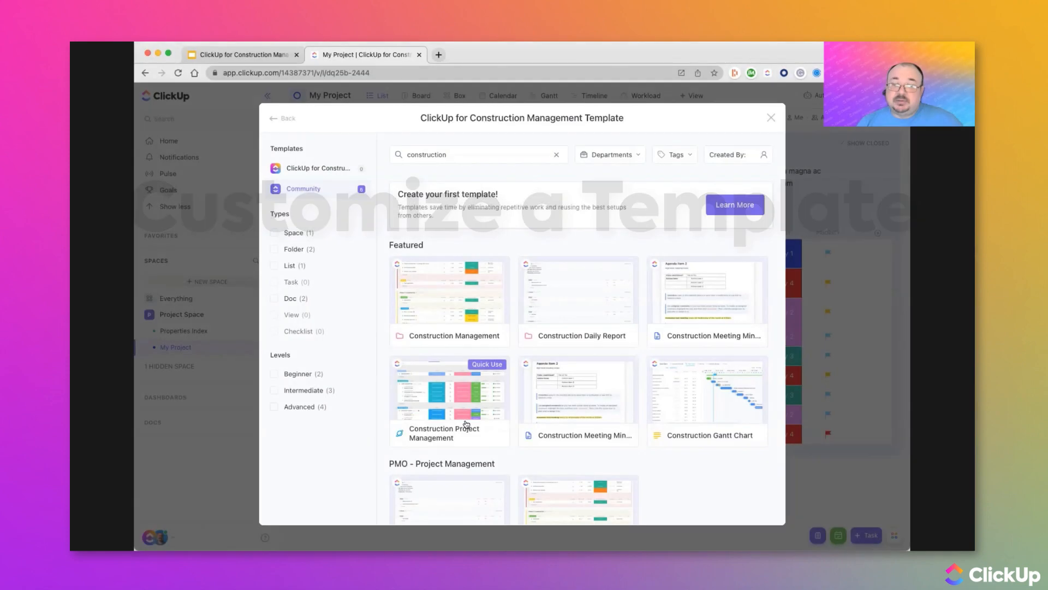
Step: View the Construction Project Management template's details from the search results
{"action": "left_click", "coordinate": [449, 401]}
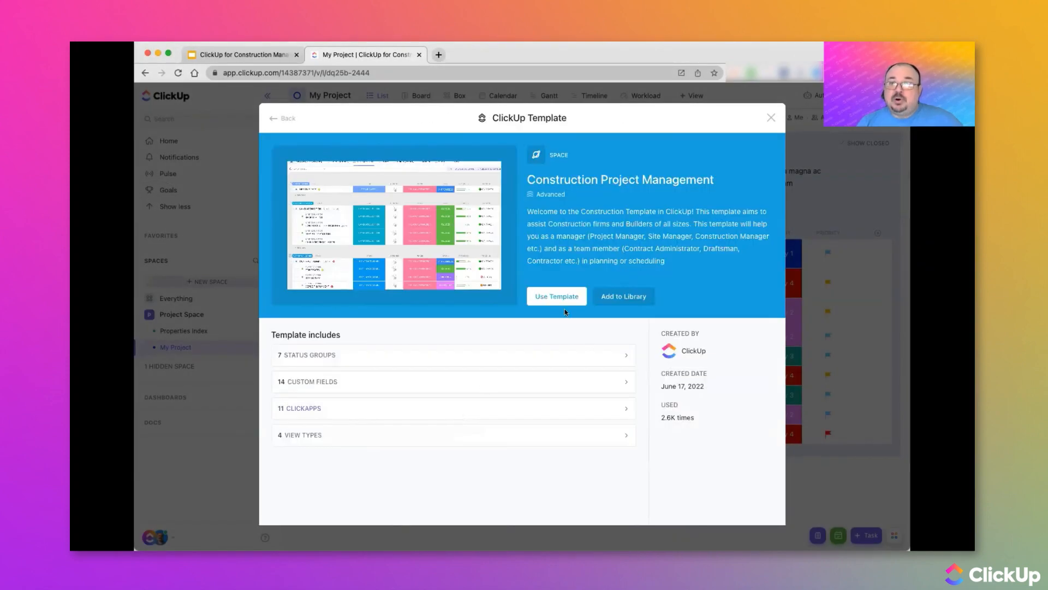
Step: Start a new space from the Construction Project Management template via Use Template
{"action": "left_click", "coordinate": [556, 296]}
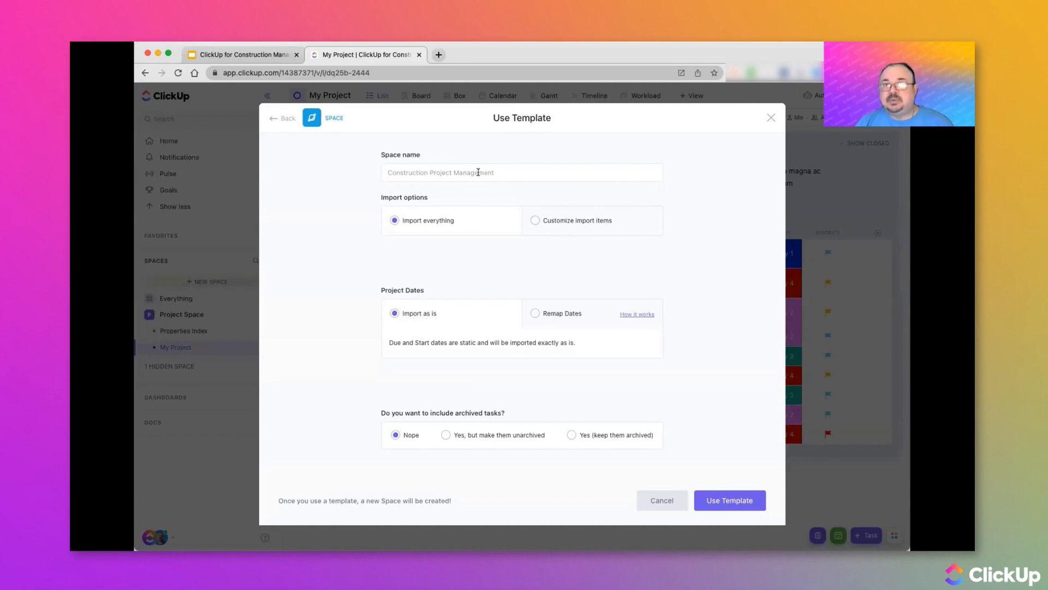
{"action": "mouse_move", "coordinate": [334, 223]}
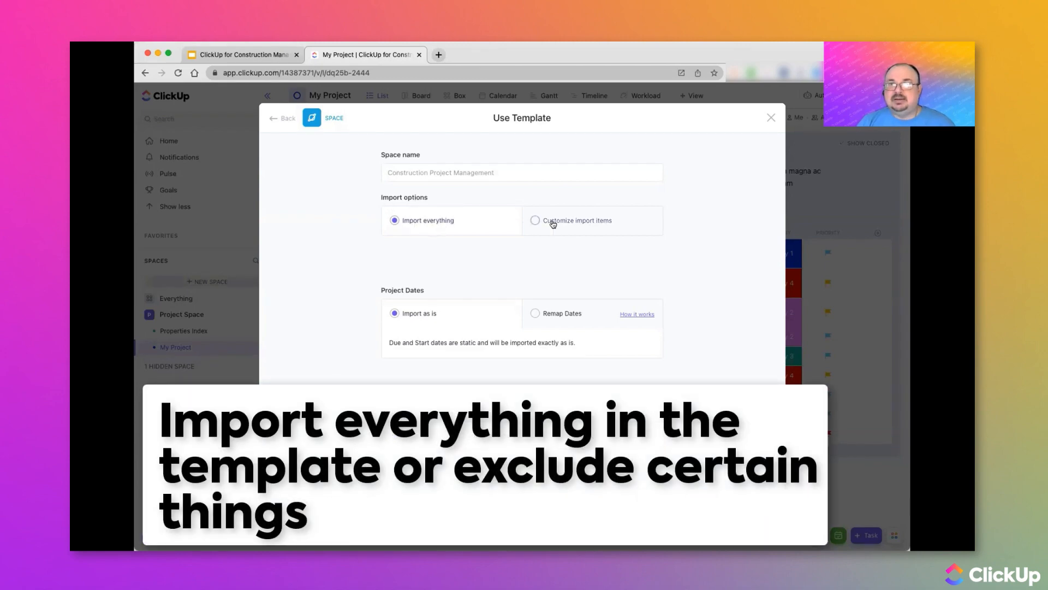
Step: Choose custom import items and leave Comments excluded while keeping everything else
{"action": "left_click", "coordinate": [535, 220]}
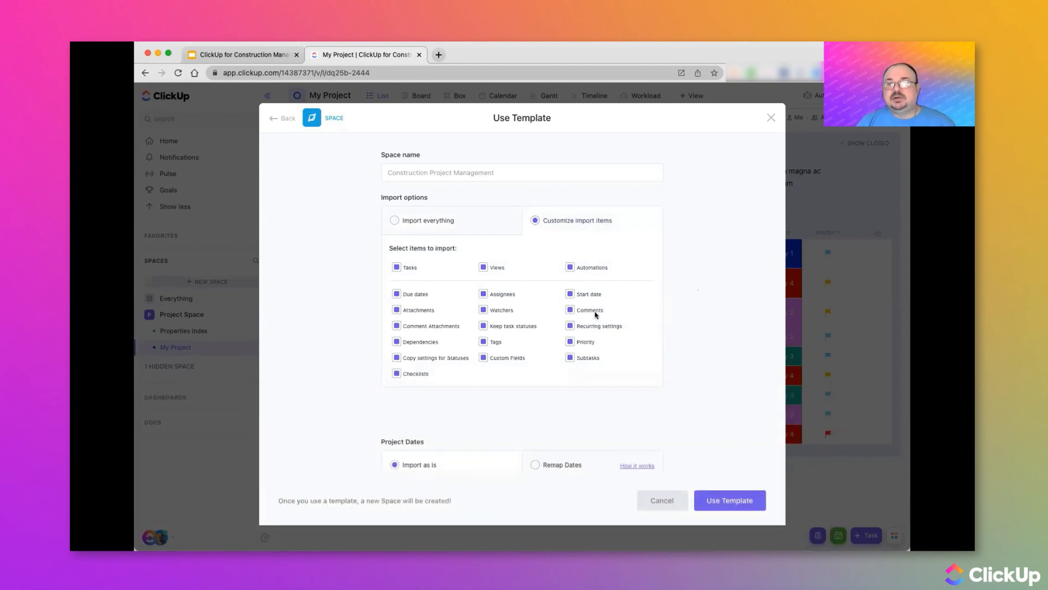
{"action": "left_click", "coordinate": [570, 309]}
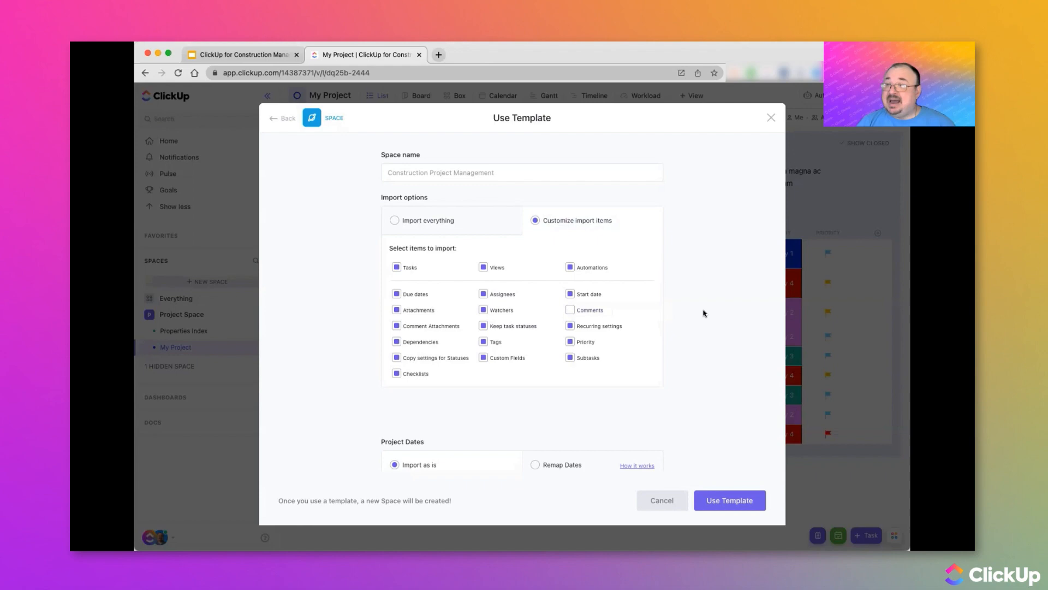
{"action": "mouse_move", "coordinate": [716, 309]}
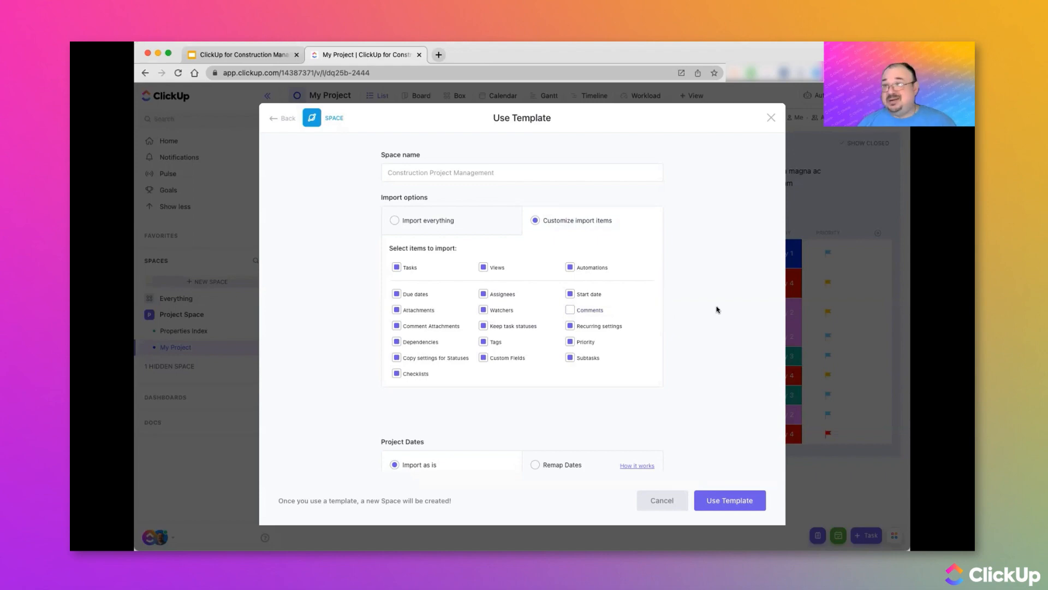
{"action": "mouse_move", "coordinate": [712, 307]}
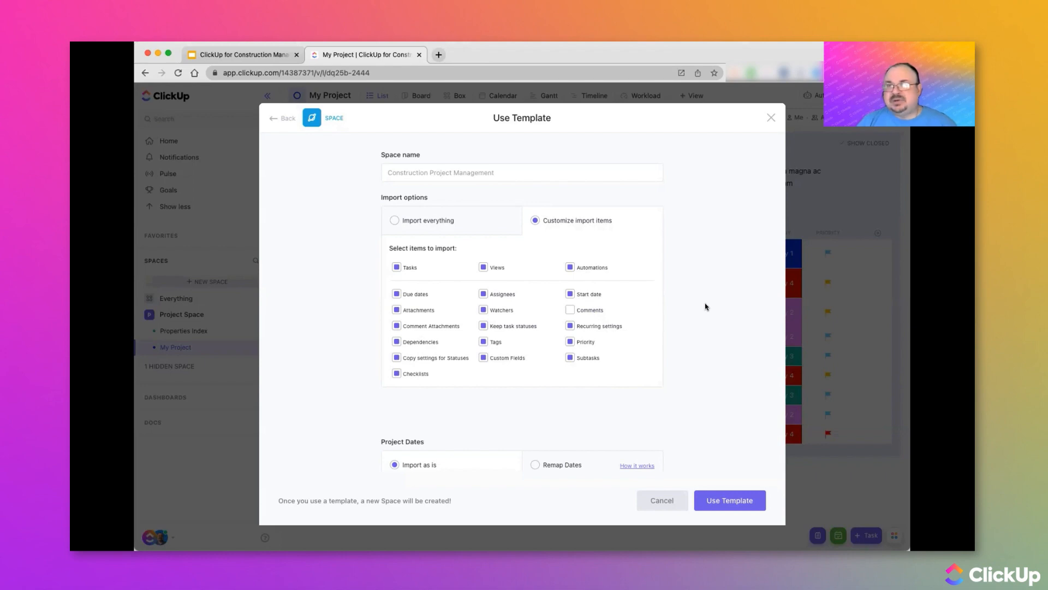
{"action": "left_click", "coordinate": [570, 309]}
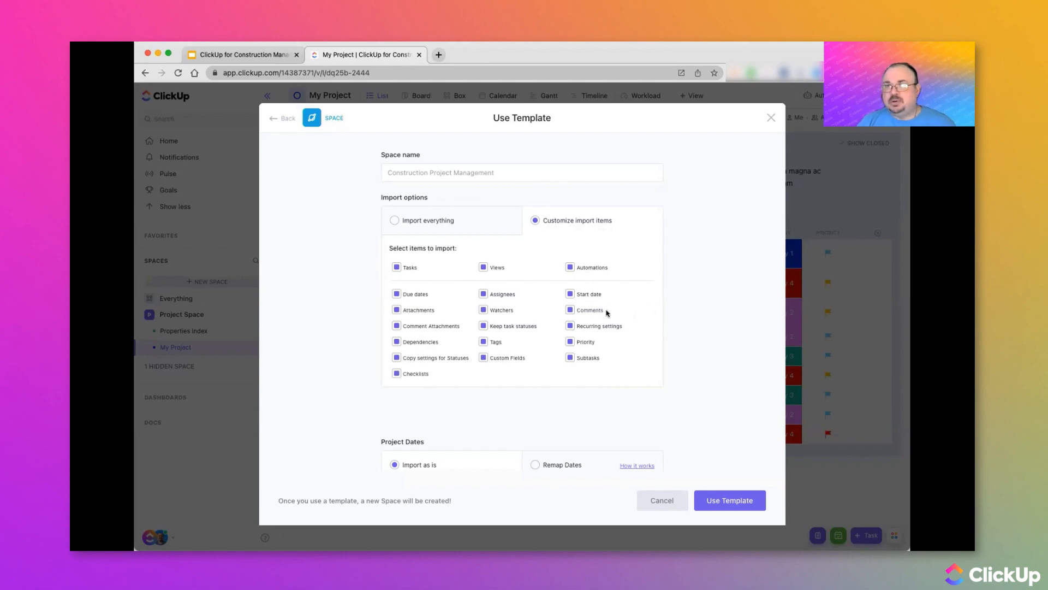
{"action": "left_click", "coordinate": [570, 309]}
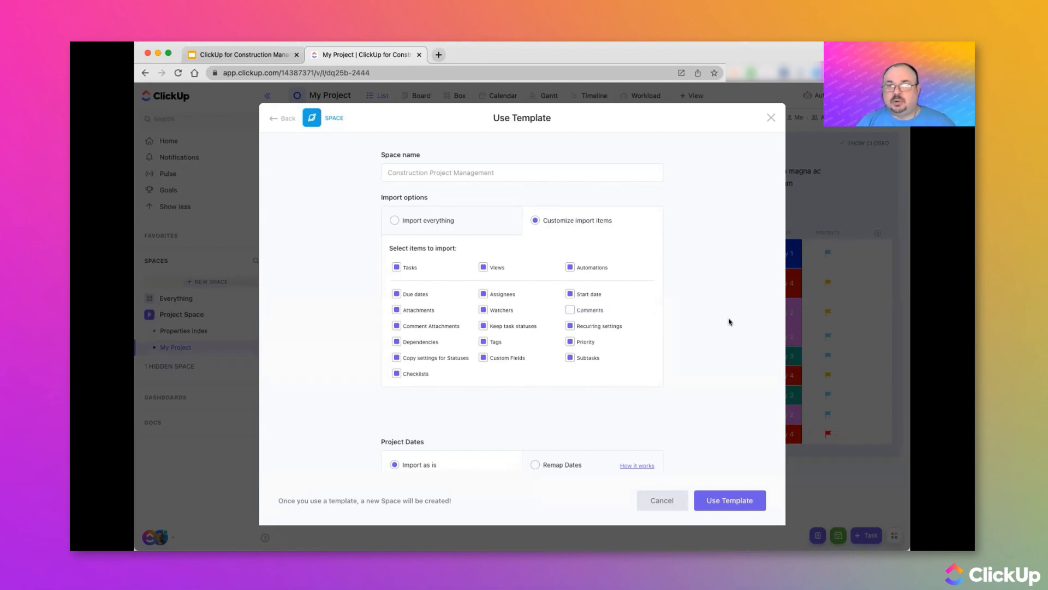
{"action": "scroll", "scroll_direction": "down", "scroll_amount": 3}
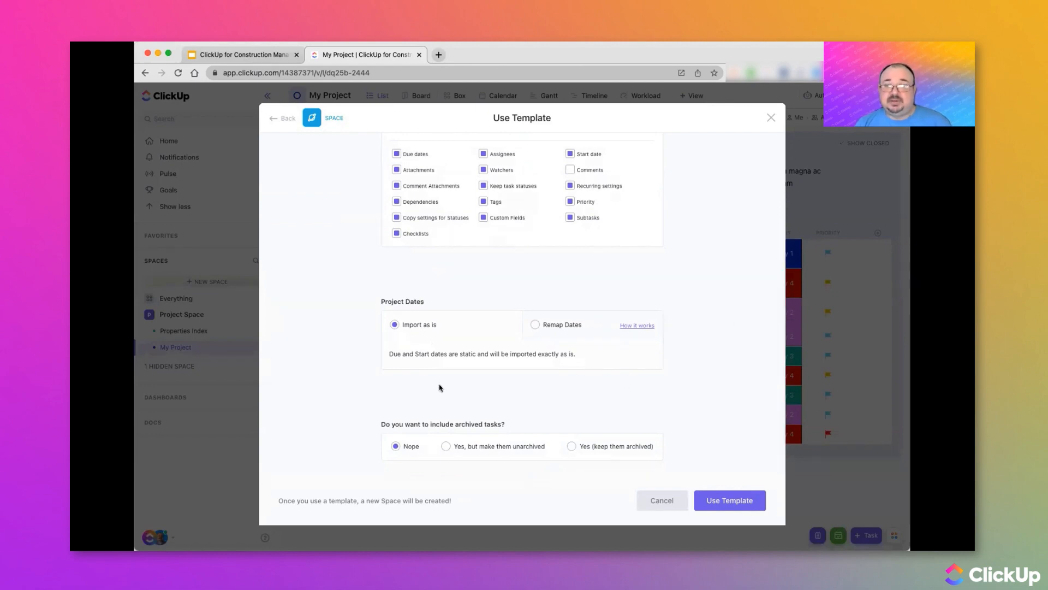
{"action": "mouse_move", "coordinate": [342, 371]}
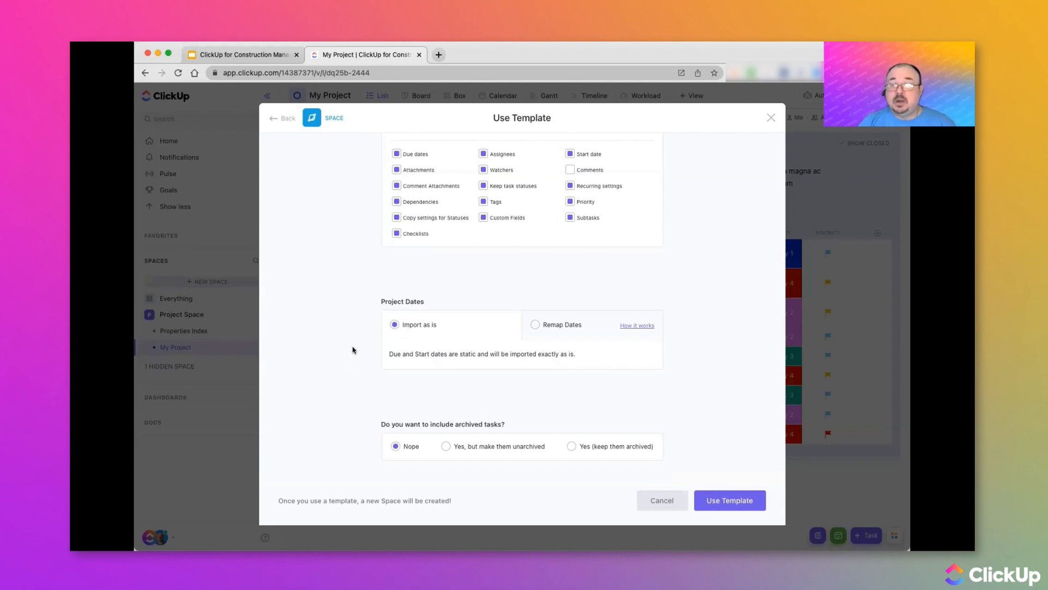
Step: Remap the template's dates with Monday as the new project start date
{"action": "left_click", "coordinate": [535, 324]}
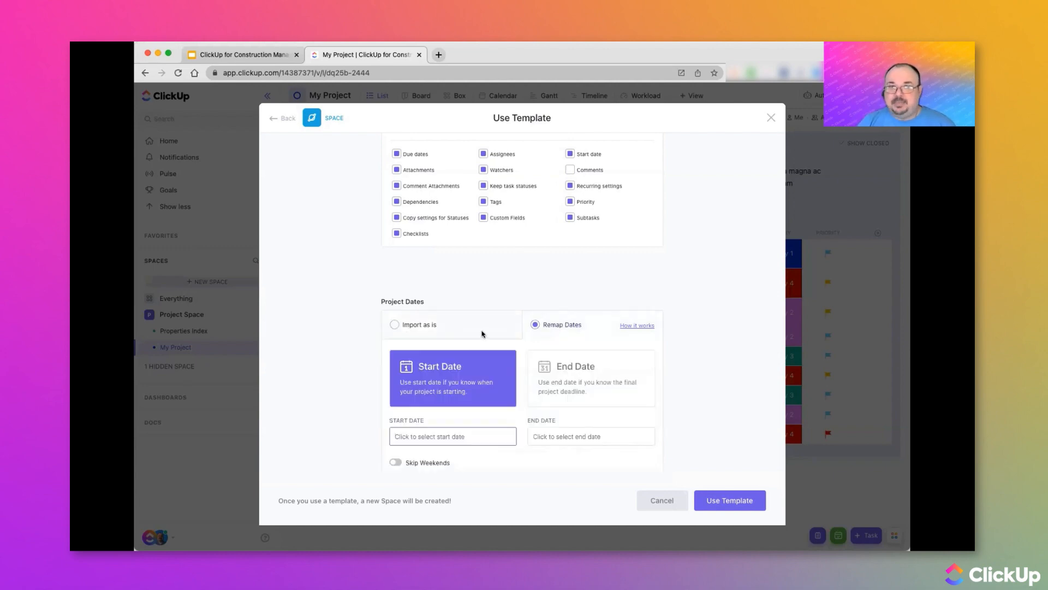
{"action": "scroll", "scroll_direction": "down", "scroll_amount": 3}
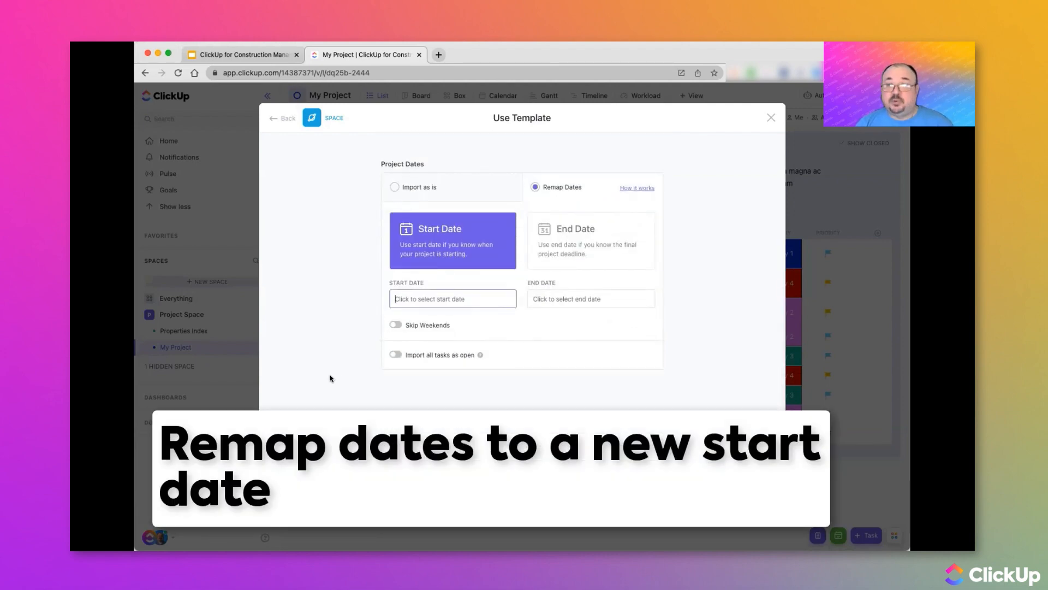
{"action": "left_click", "coordinate": [452, 299]}
{"action": "type", "text": "Monday"}
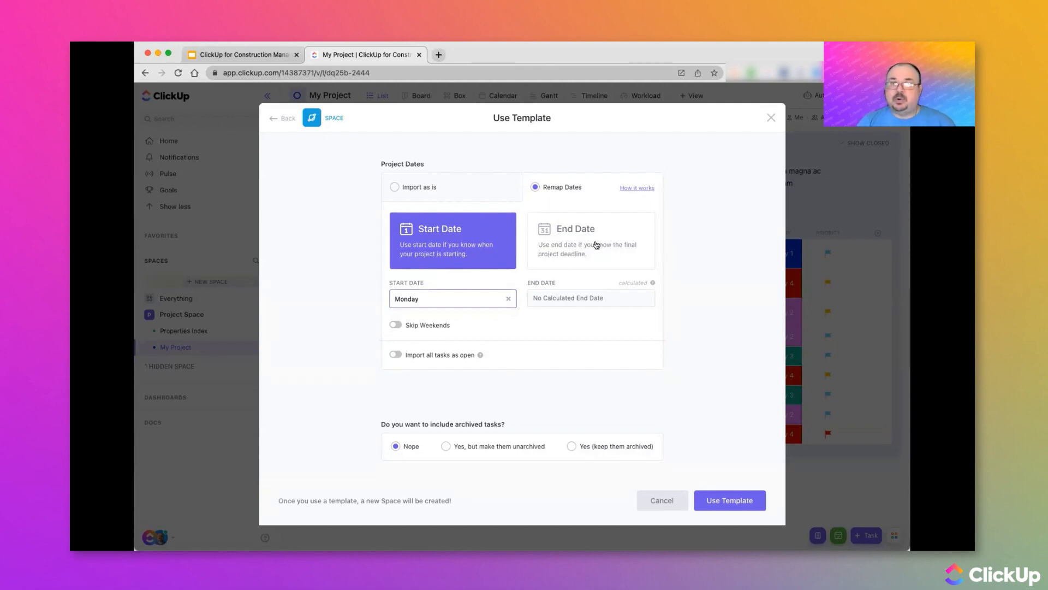
Step: Skip weekends, import all tasks as open, and create the new space
{"action": "left_click", "coordinate": [395, 324]}
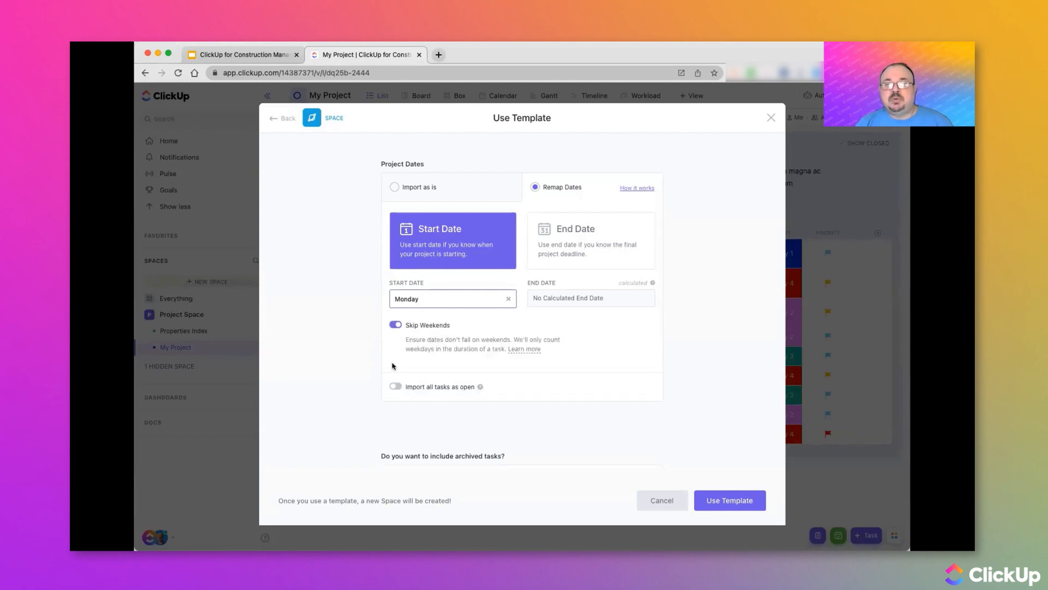
{"action": "left_click", "coordinate": [396, 386]}
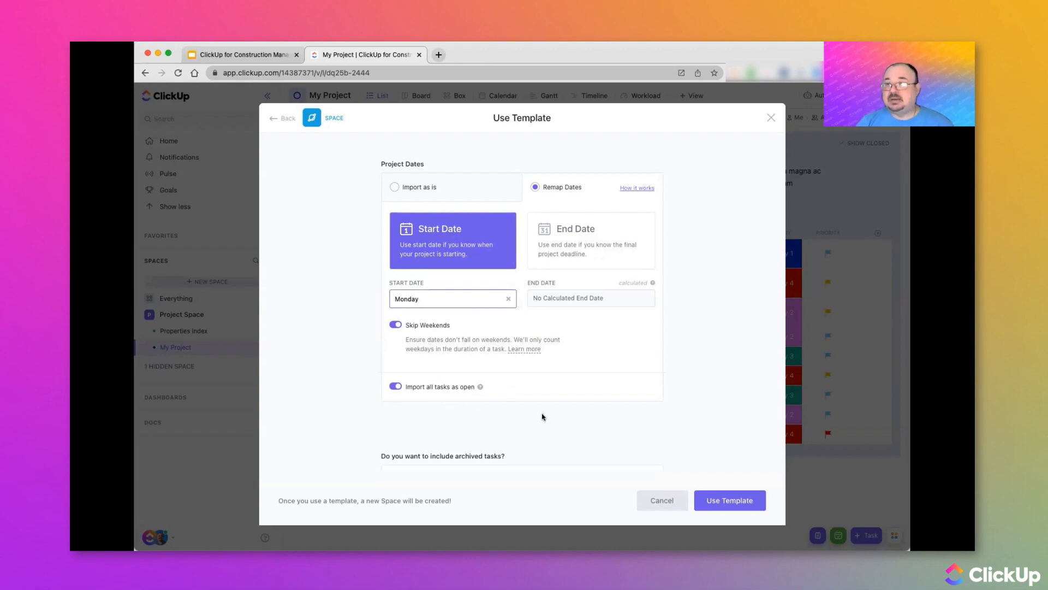
{"action": "mouse_move", "coordinate": [568, 441]}
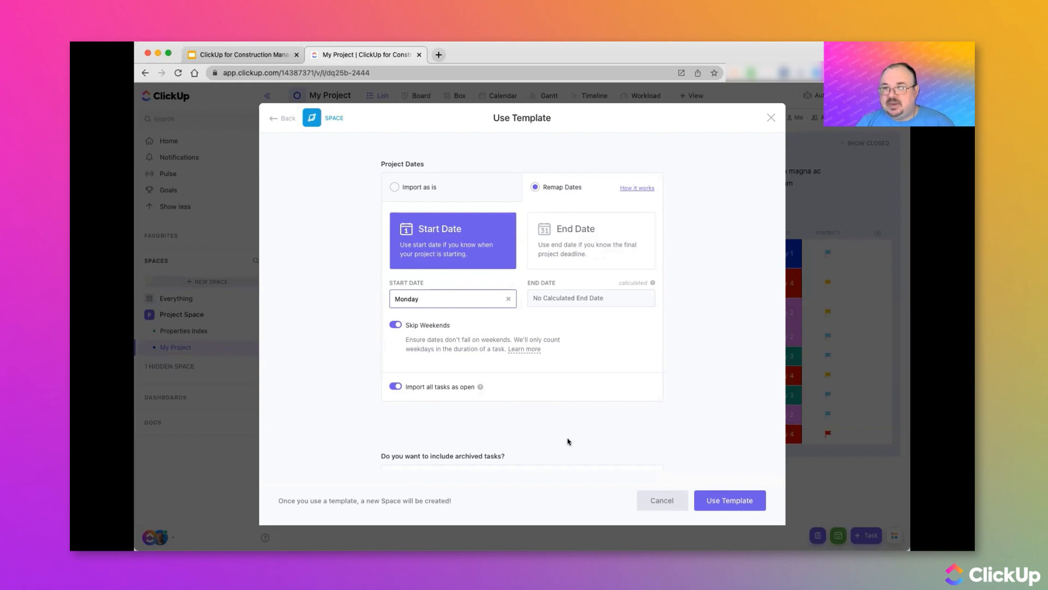
{"action": "left_click", "coordinate": [728, 500]}
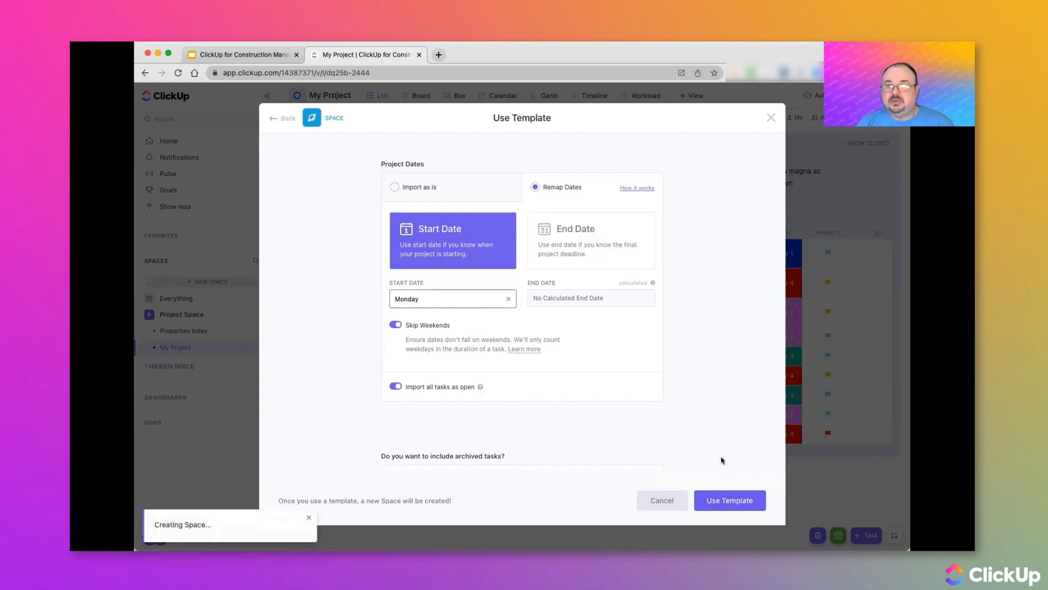